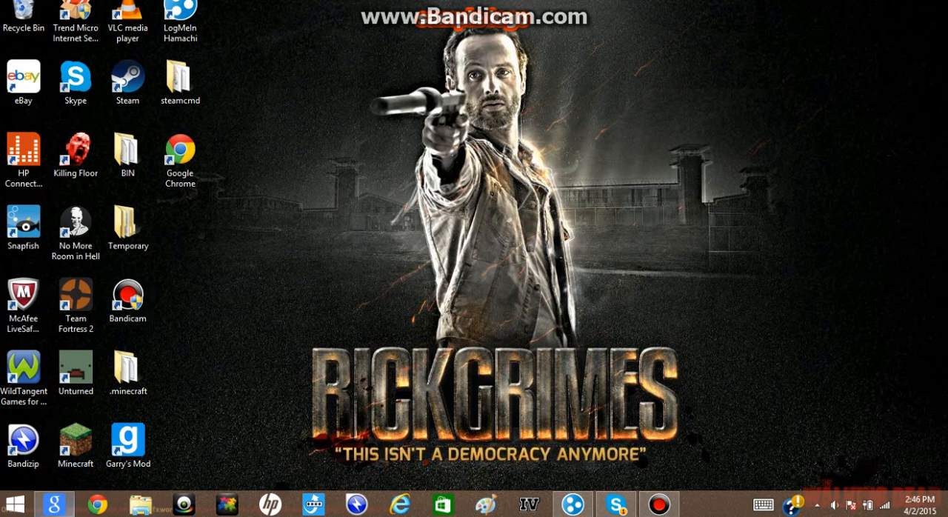
mouse_move(87, 504)
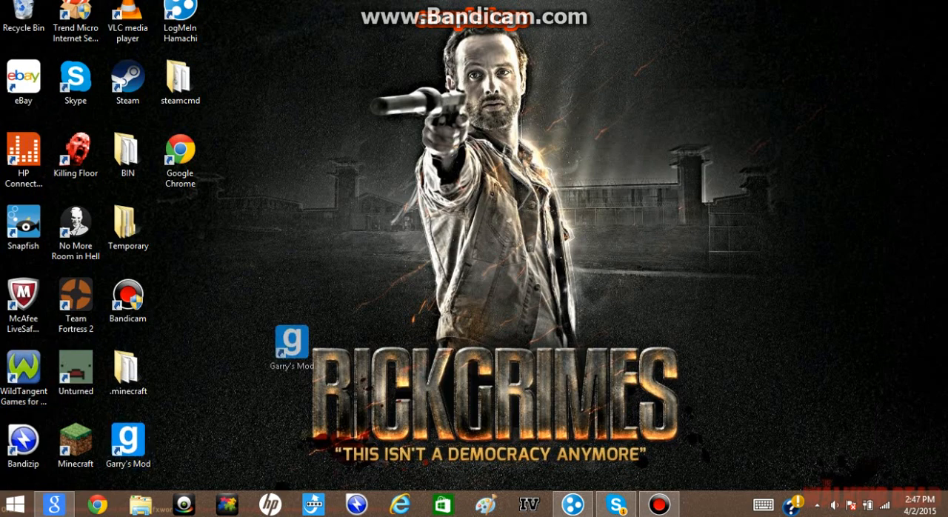
Launch Internet Explorer from the taskbar, landing on the Google homepage.
left_click(127, 441)
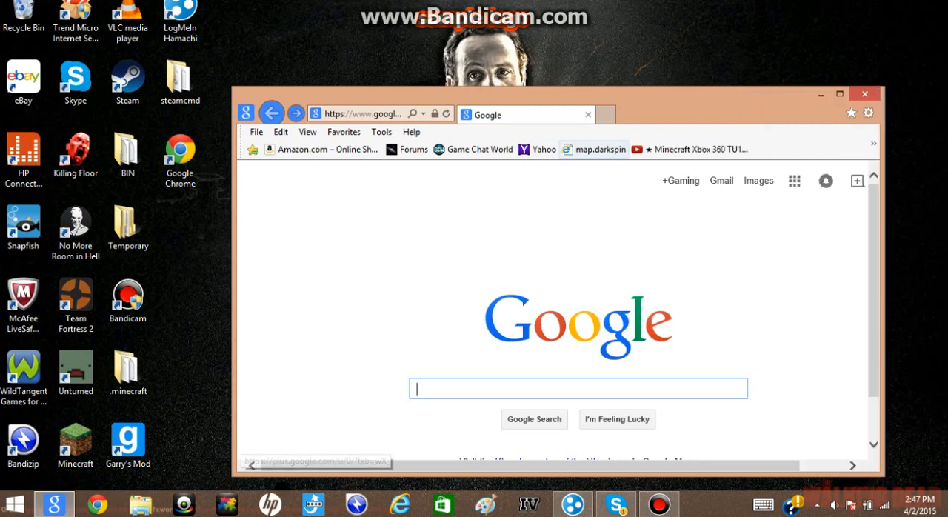
Search Google for 'hamachi download' and open the official LogMeIn Hamachi download result.
type("hamachi download")
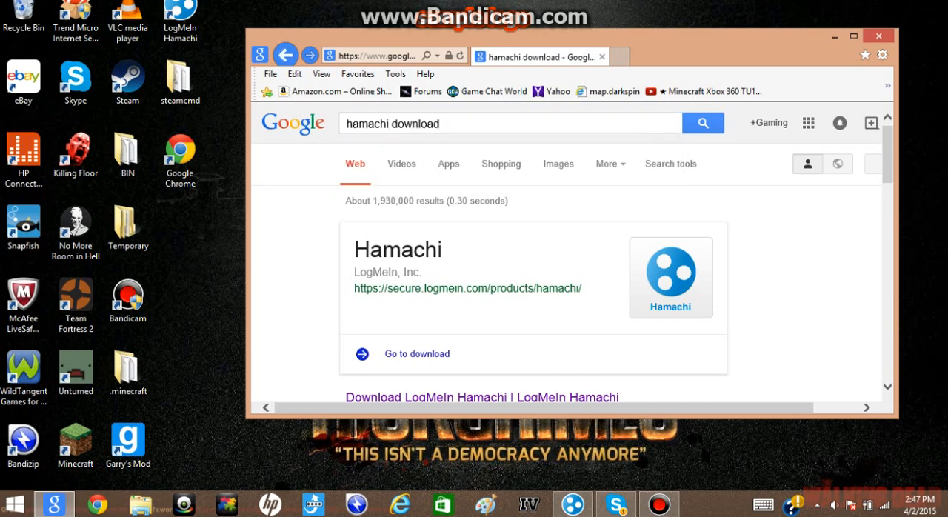
scroll("down", 3)
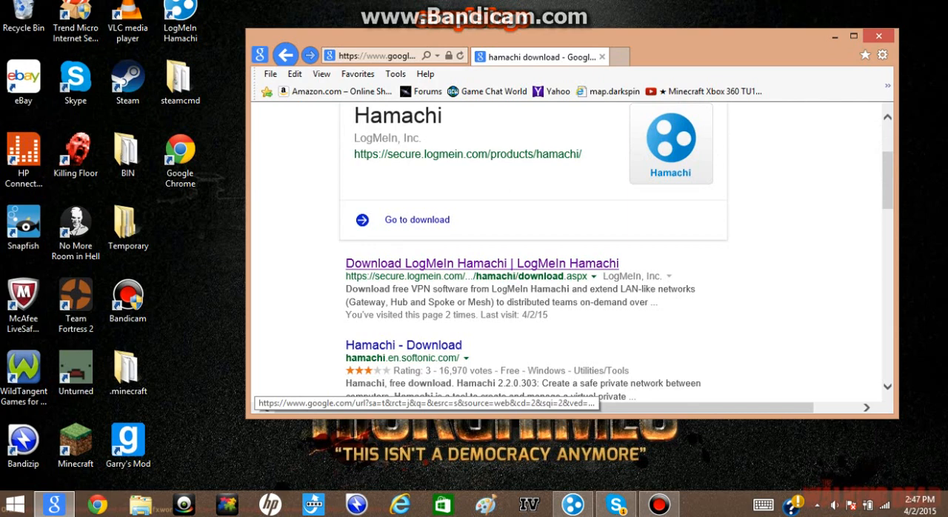
left_click(481, 263)
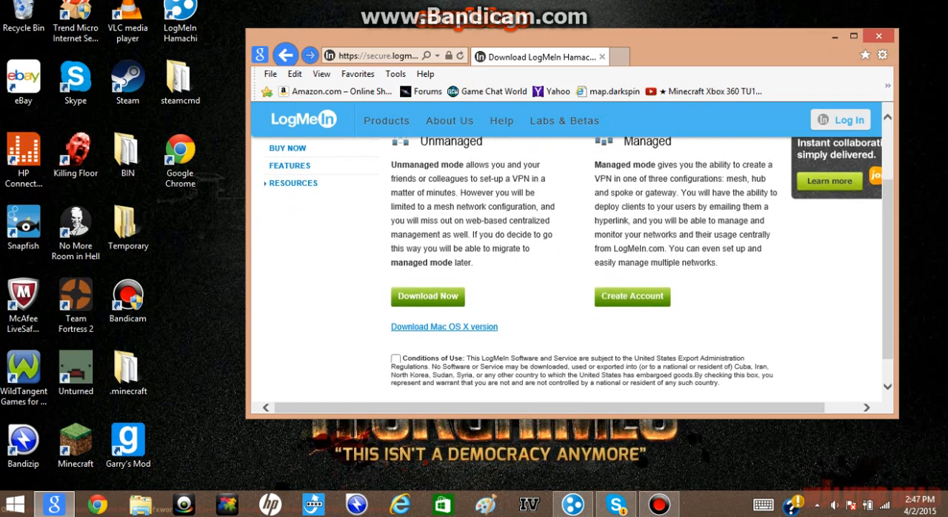
Tick the checkbox accepting the Hamachi download's Conditions of Use.
left_click(396, 359)
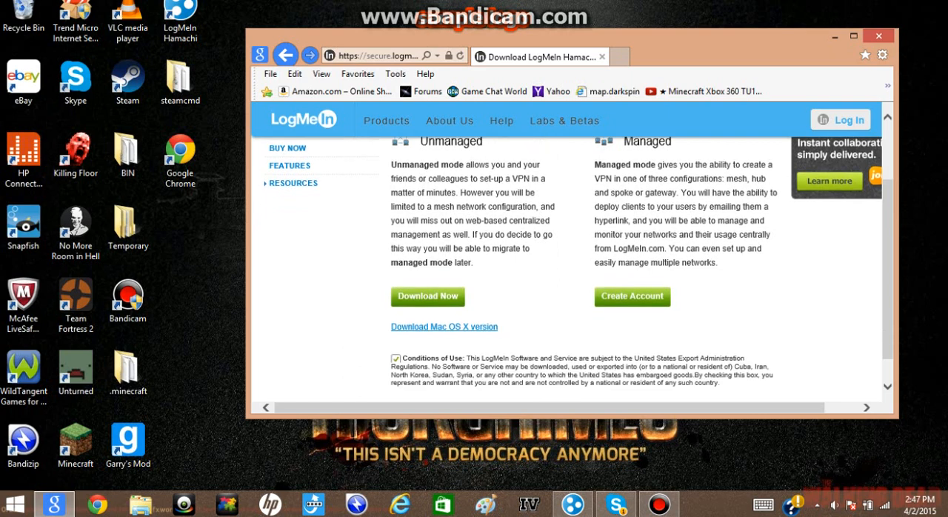
scroll("down", 3)
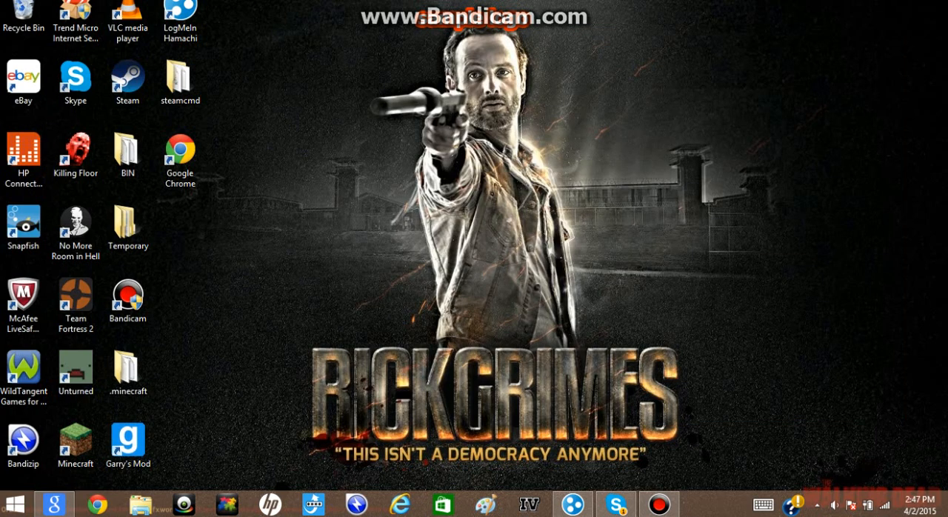
Launch LogMeIn Hamachi, showing the funkymod, lukemod123 and squishymod networks.
left_click(127, 440)
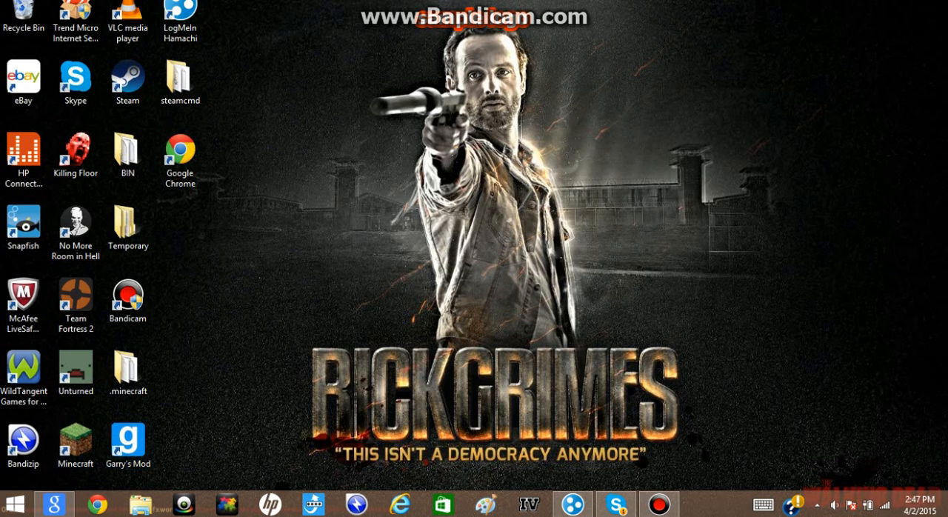
left_click(24, 374)
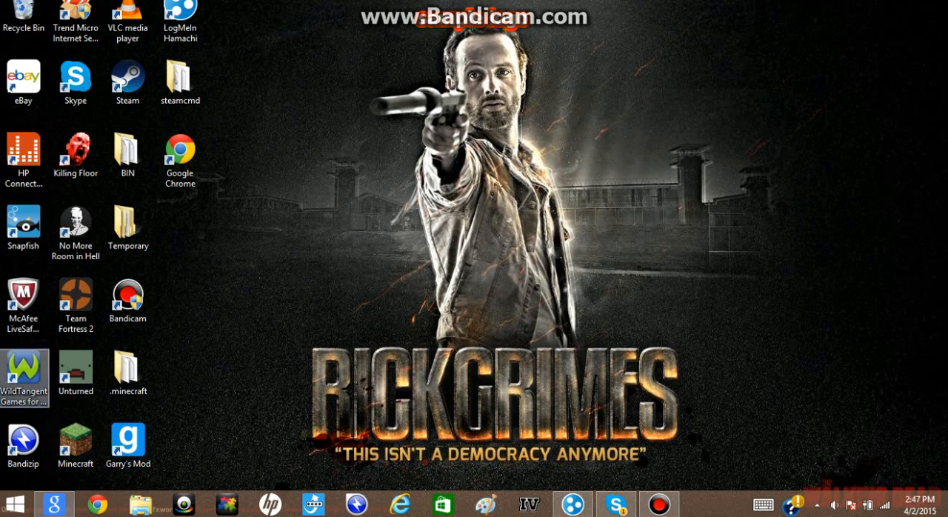
left_click(127, 155)
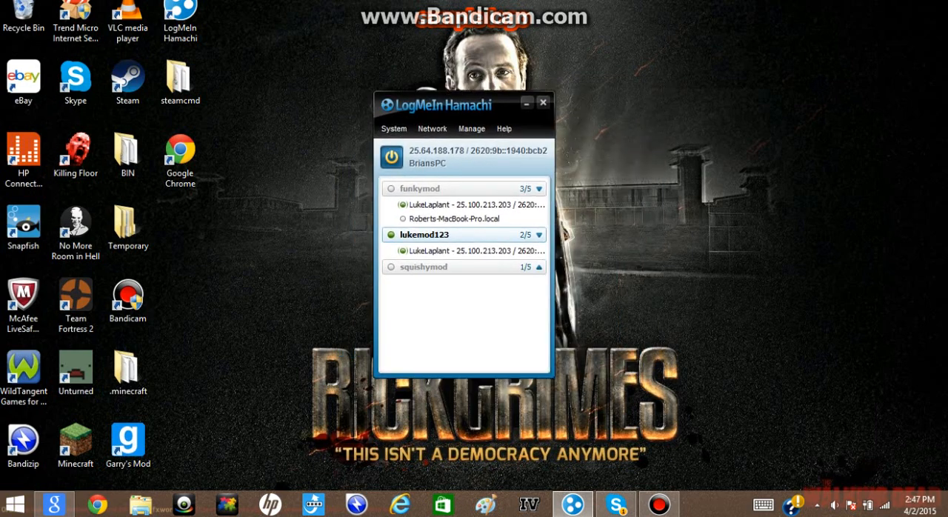
mouse_move(391, 157)
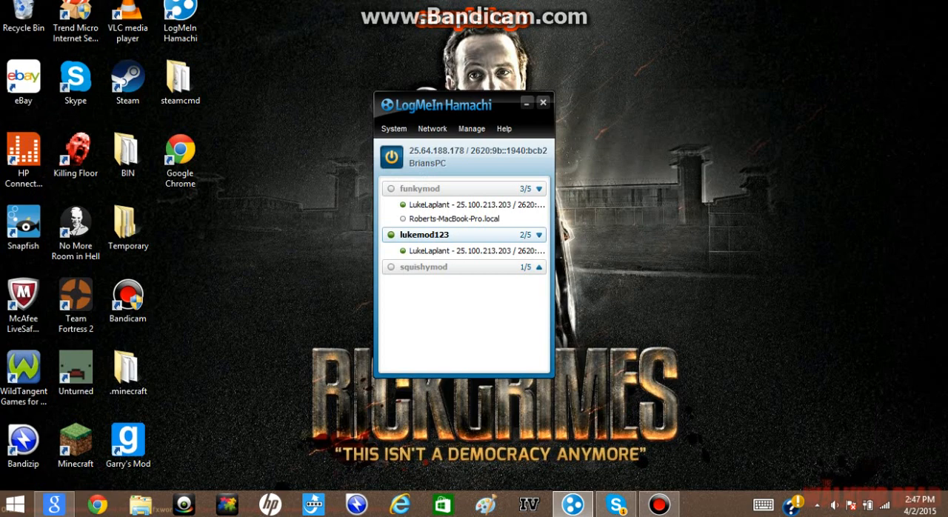
Move the Hamachi window higher and start creating a new network from the Network menu.
left_click_drag(459, 103, 468, 94)
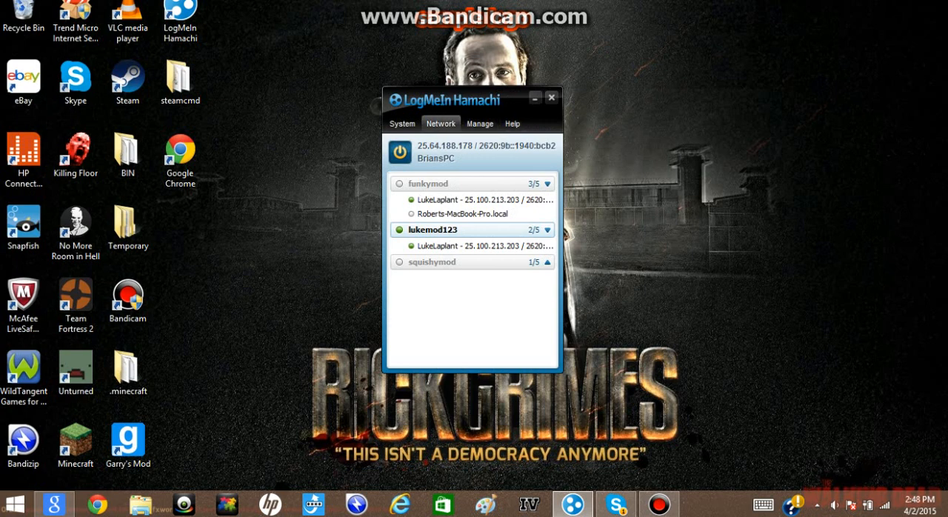
left_click_drag(444, 99, 463, 82)
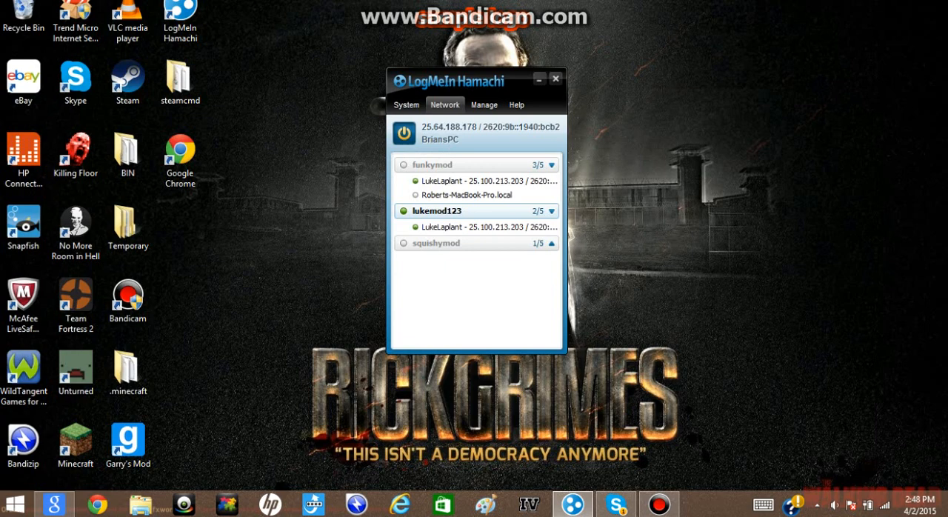
left_click(444, 104)
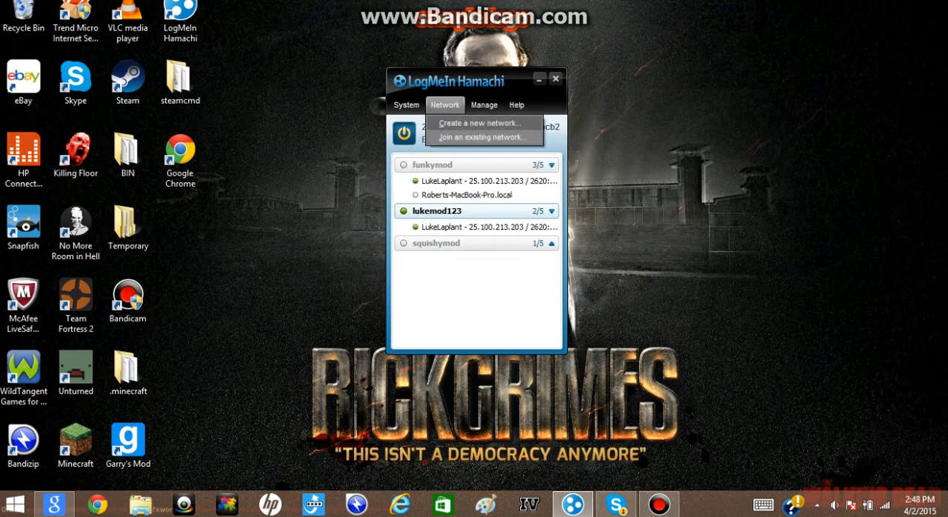
left_click(480, 123)
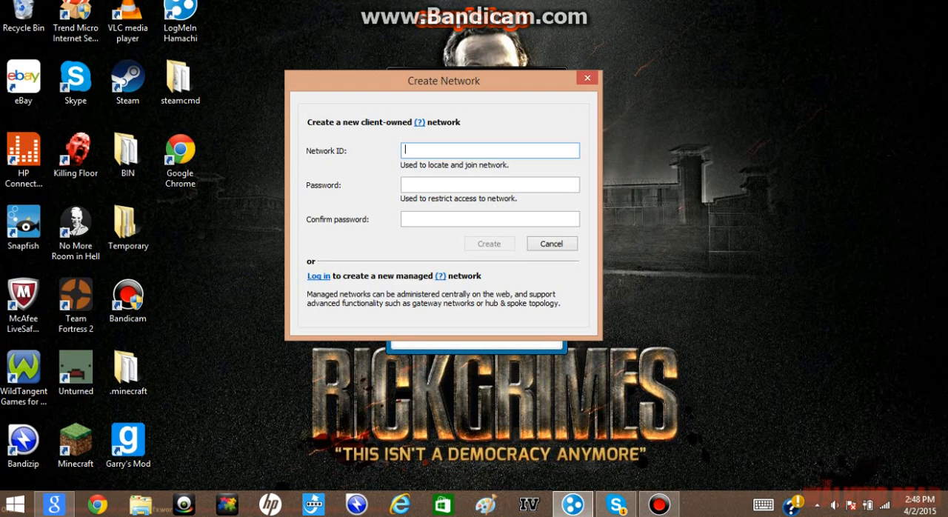
Create a network with ID 'Gmod server101' and a password.
type("F")
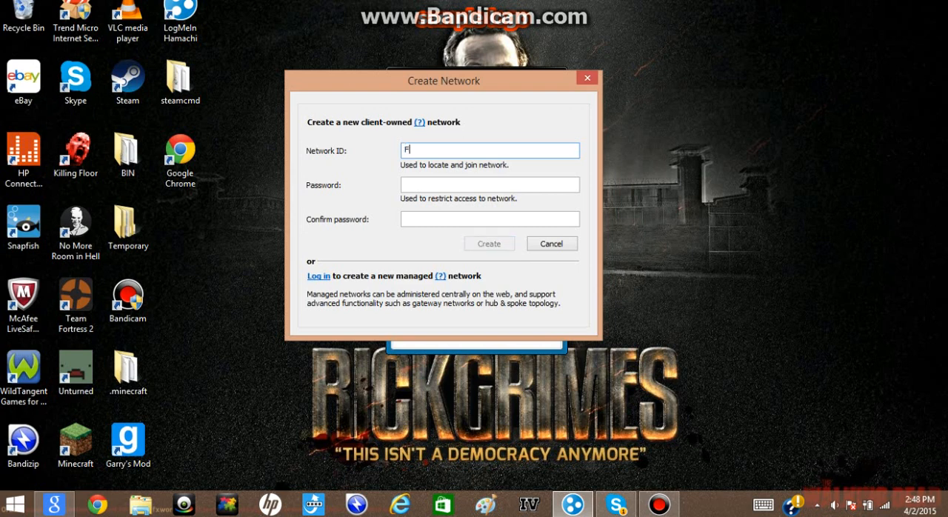
type("Gmod server")
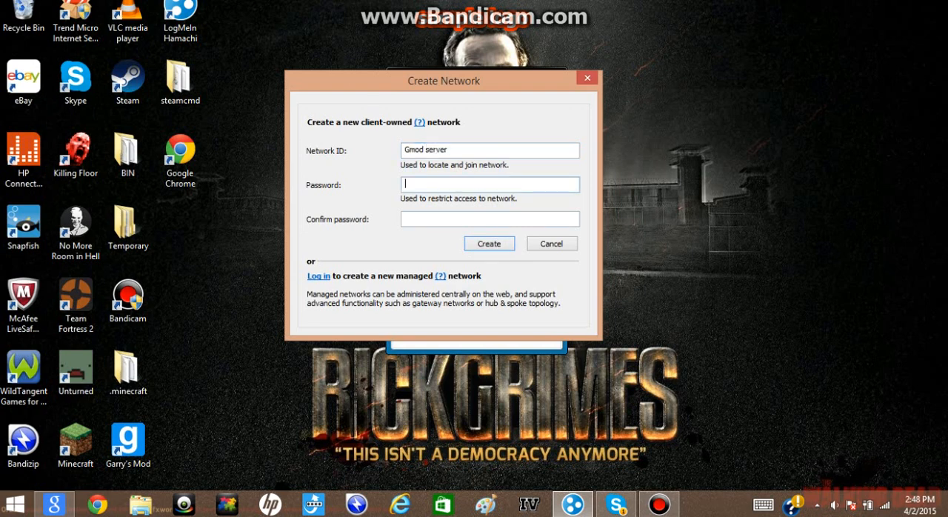
type("••••")
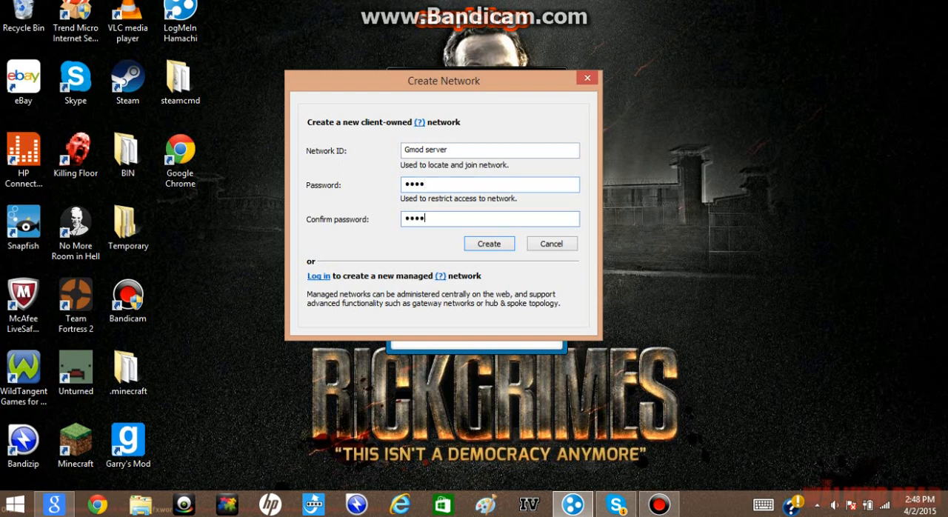
left_click(489, 243)
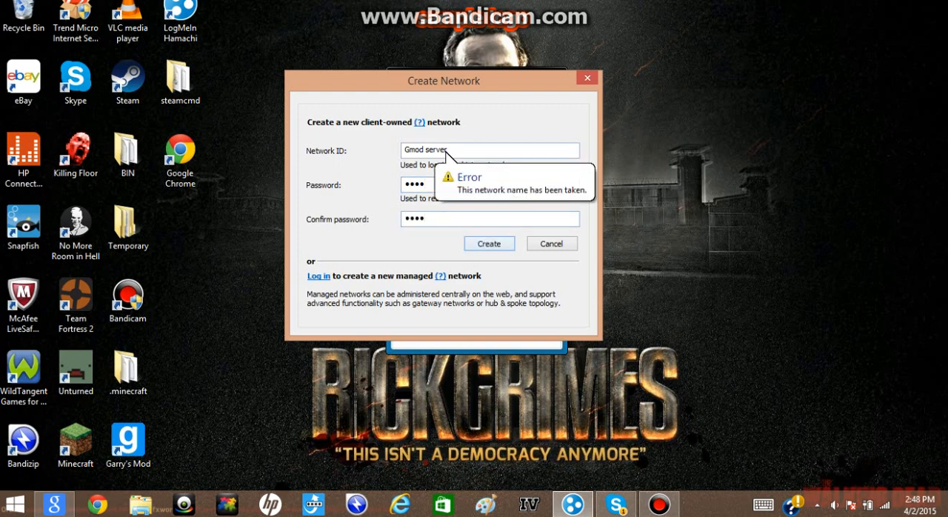
type("101")
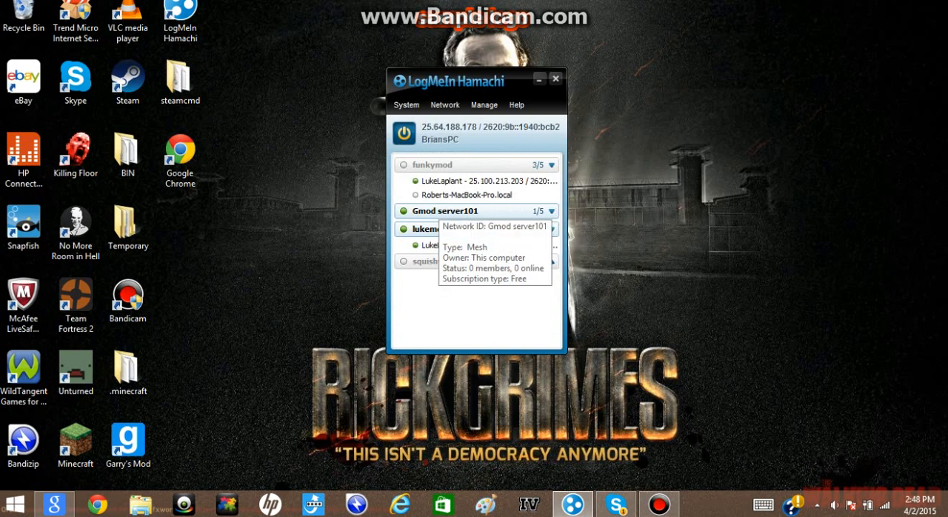
Try joining 'Gmod server101' with its password, then cancel after the already-a-member error.
left_click(445, 105)
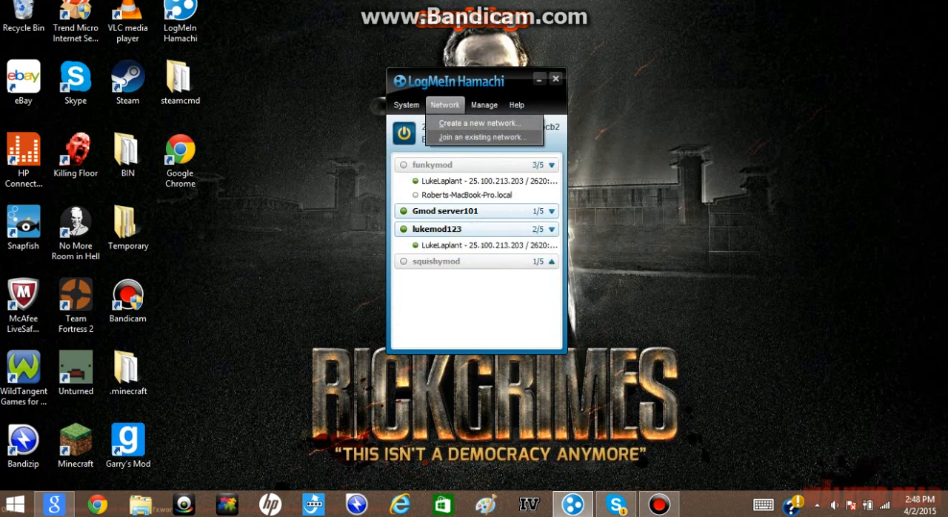
left_click(481, 137)
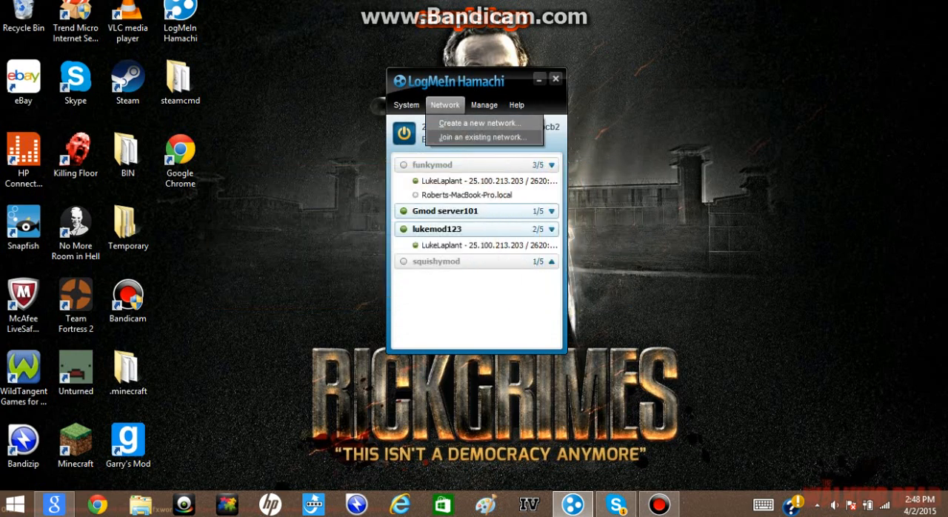
left_click(482, 137)
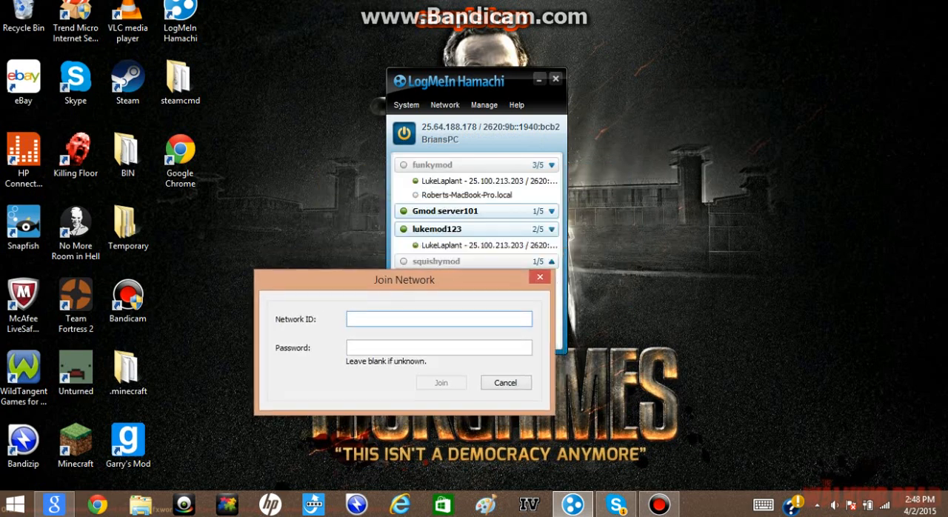
type("Gmod s")
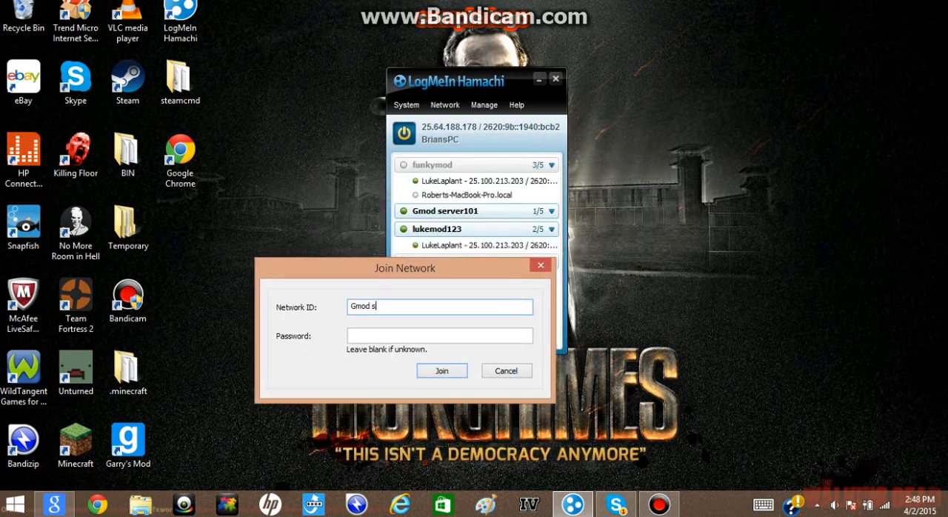
type("erver101")
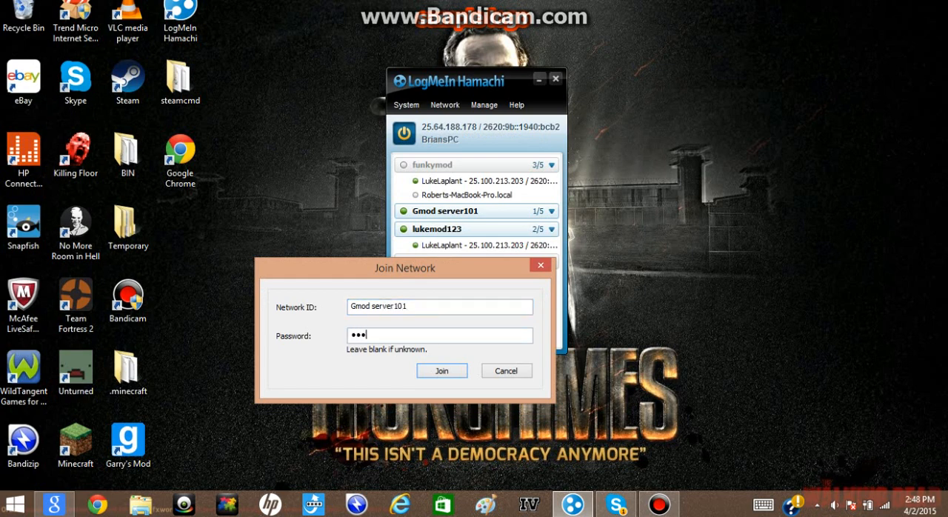
left_click(441, 370)
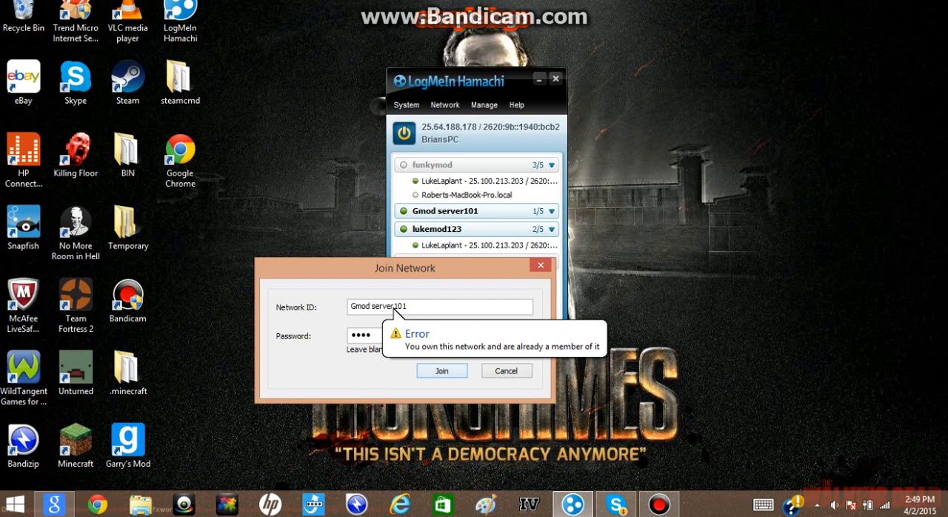
left_click(506, 371)
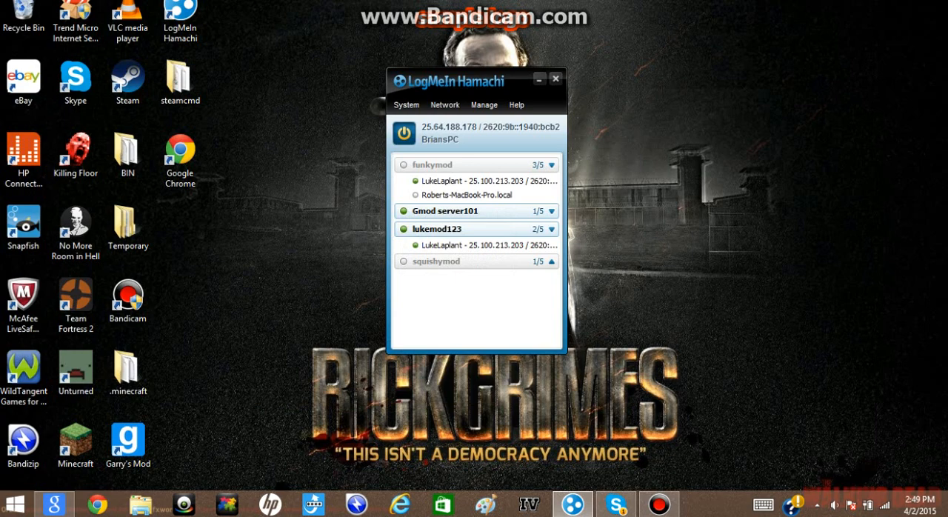
Minimize Hamachi and launch Garry's Mod from its desktop shortcut.
left_click(556, 78)
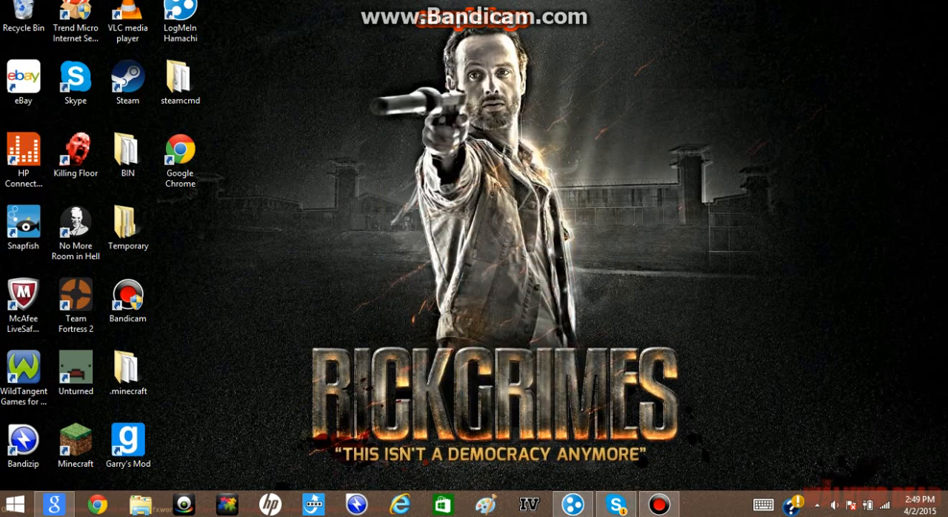
left_click(127, 445)
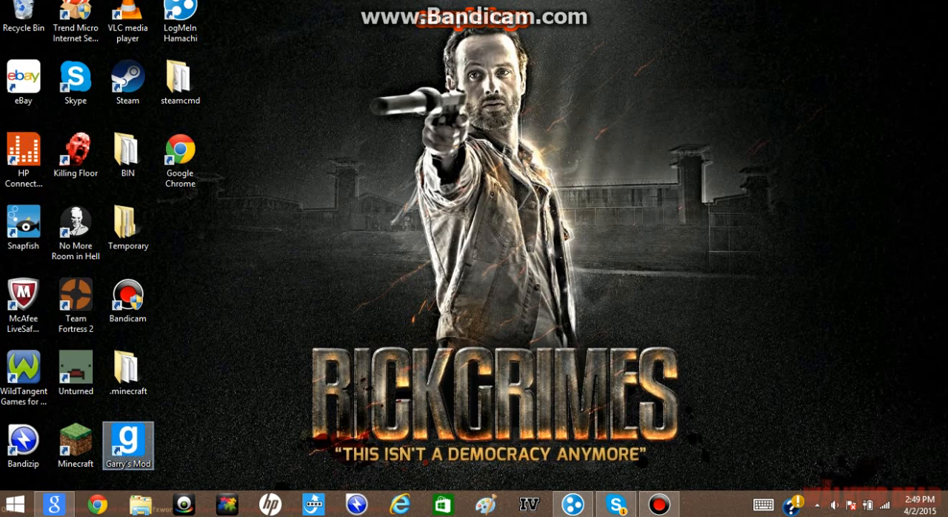
left_click(127, 444)
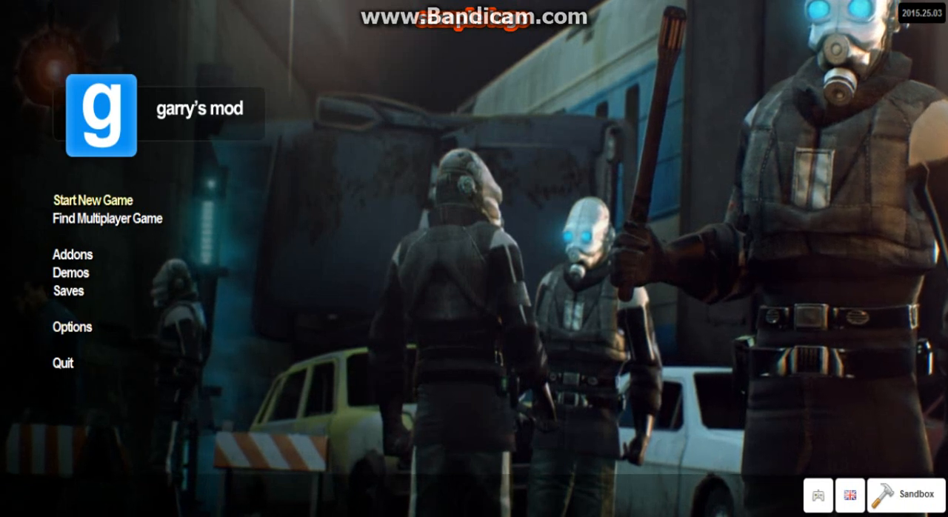
Start a new game on the Sandbox map gm_construct and show the player-count list.
left_click(91, 200)
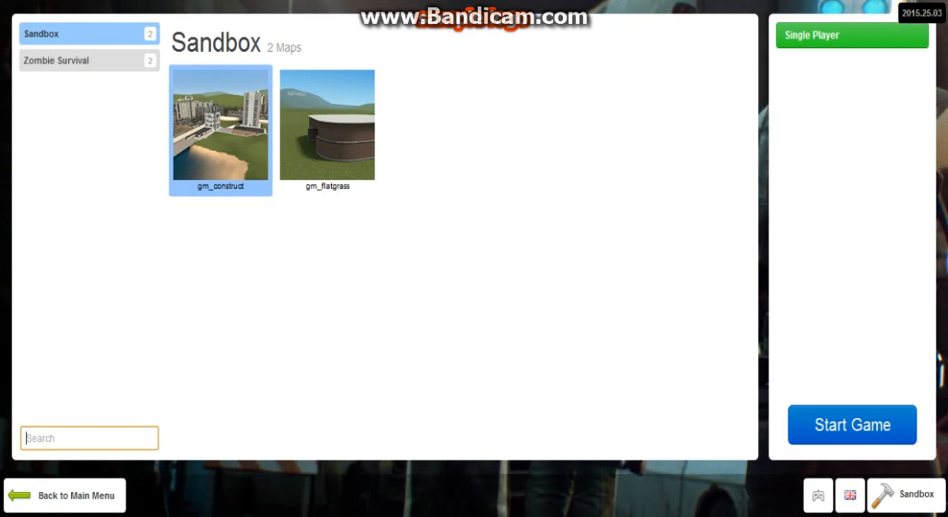
left_click(55, 60)
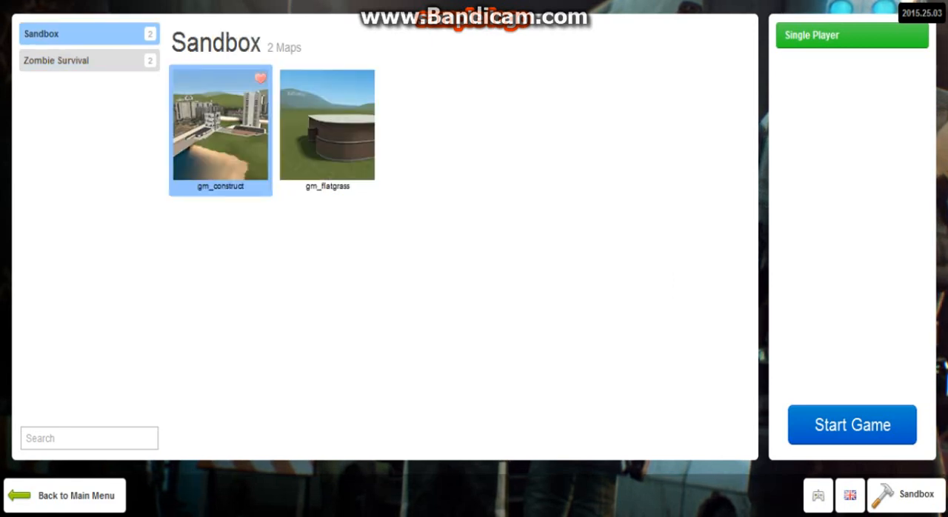
left_click(851, 35)
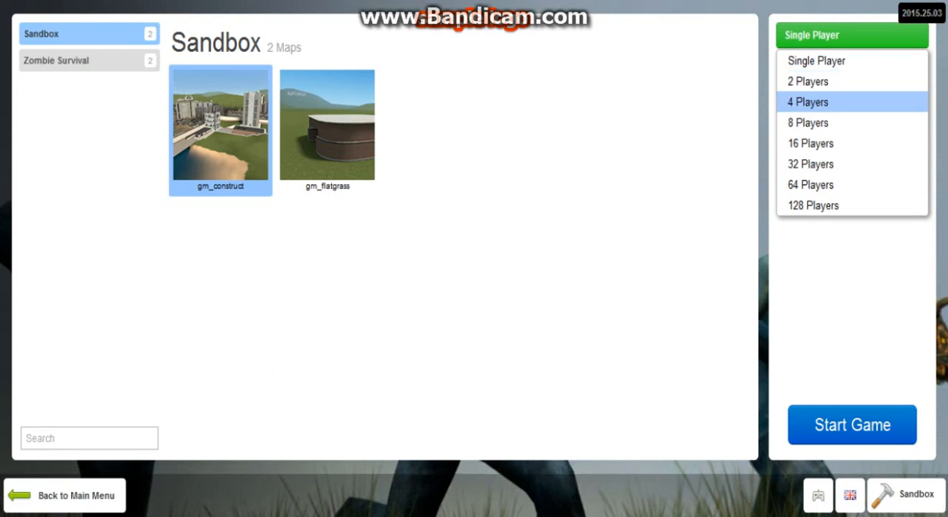
Set the game to 4 Players, review the server settings, and return to the main menu.
left_click(806, 102)
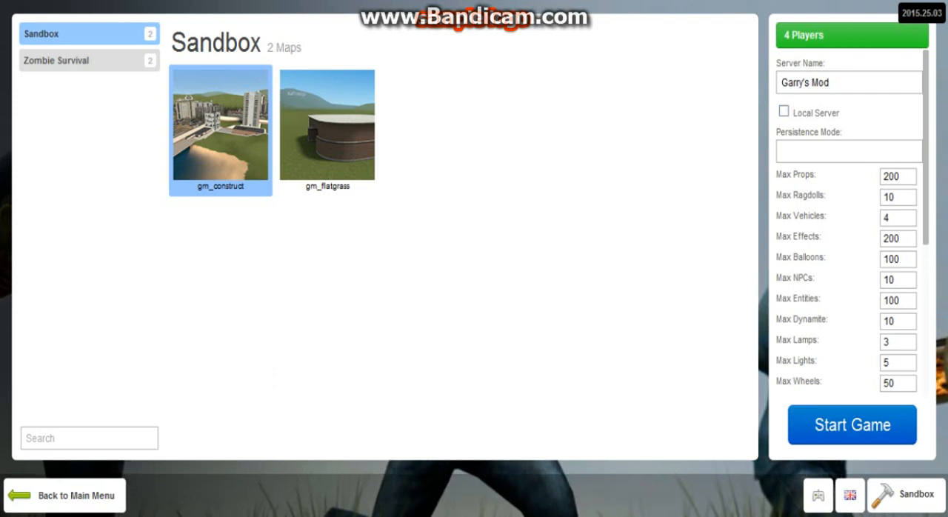
scroll("down", 3)
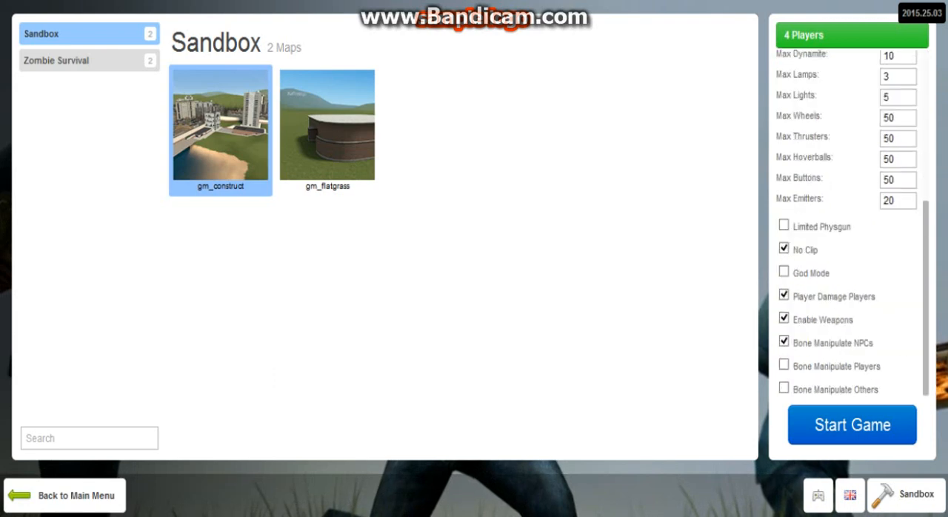
scroll("up", 3)
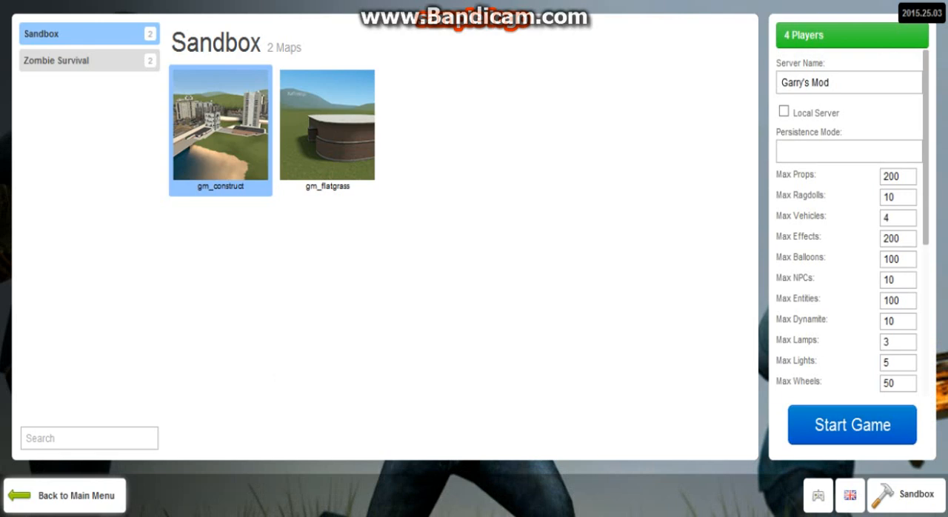
left_click(74, 495)
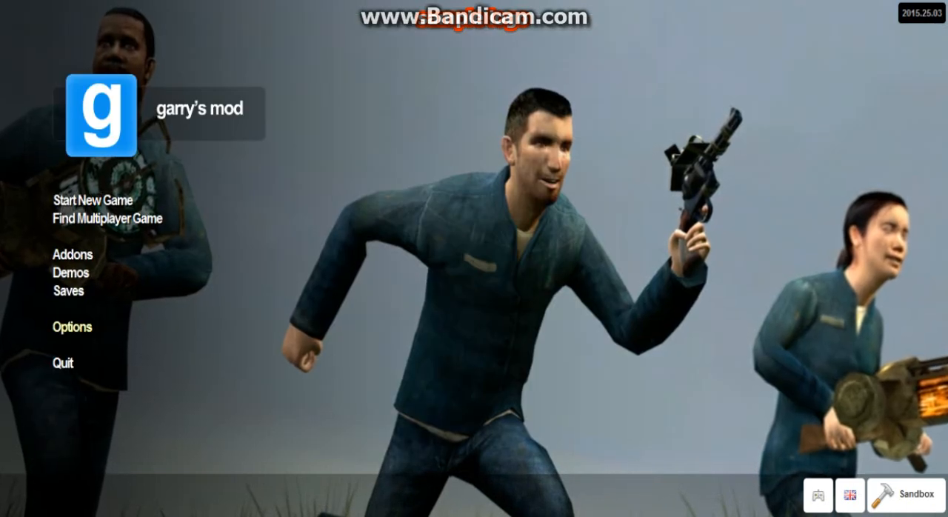
Enable the developer console under Options > Advanced and open the console window.
left_click(71, 327)
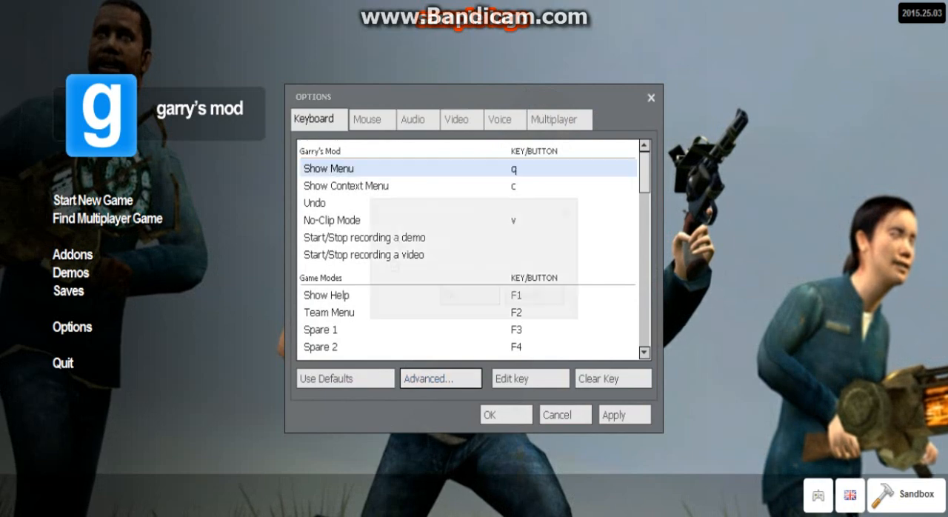
left_click(440, 378)
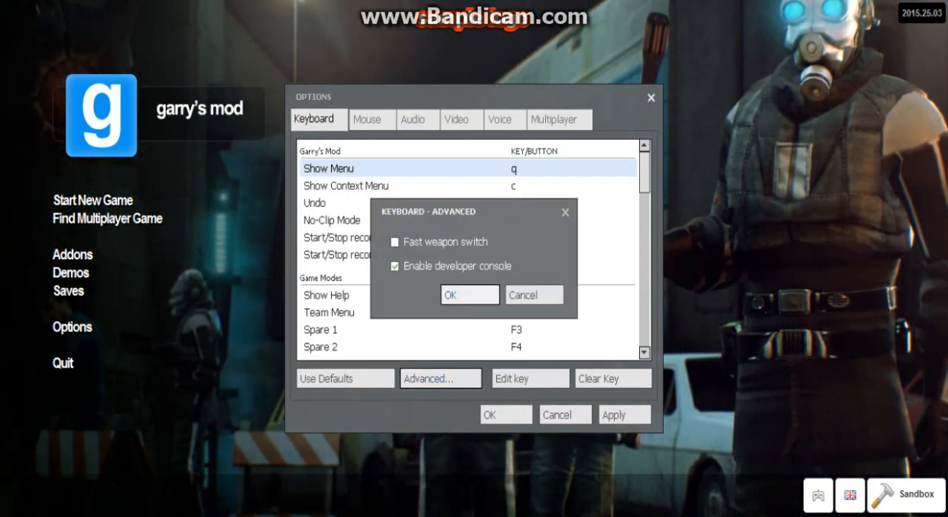
left_click(470, 294)
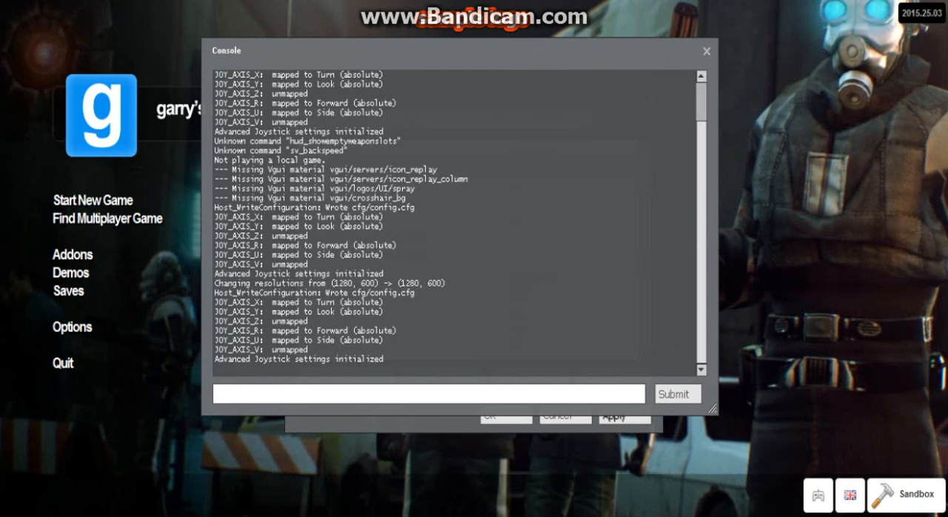
type("connect")
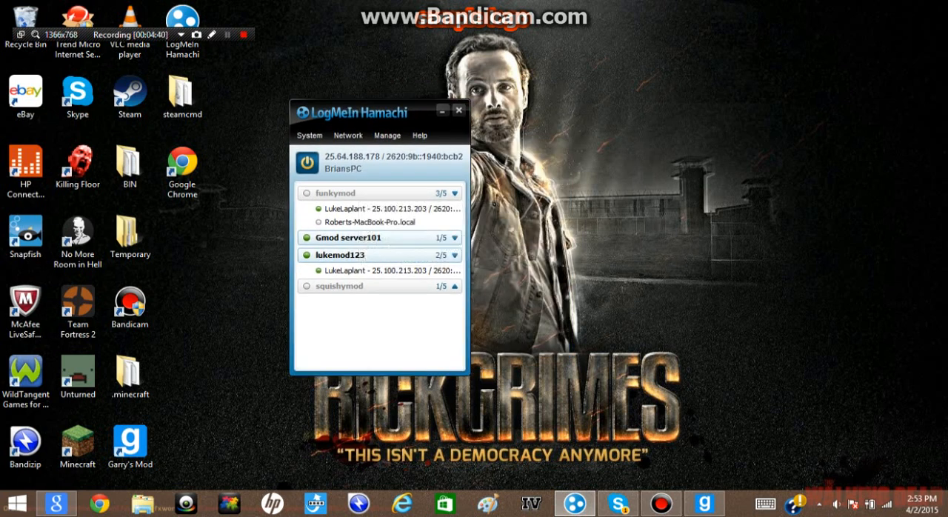
mouse_move(348, 237)
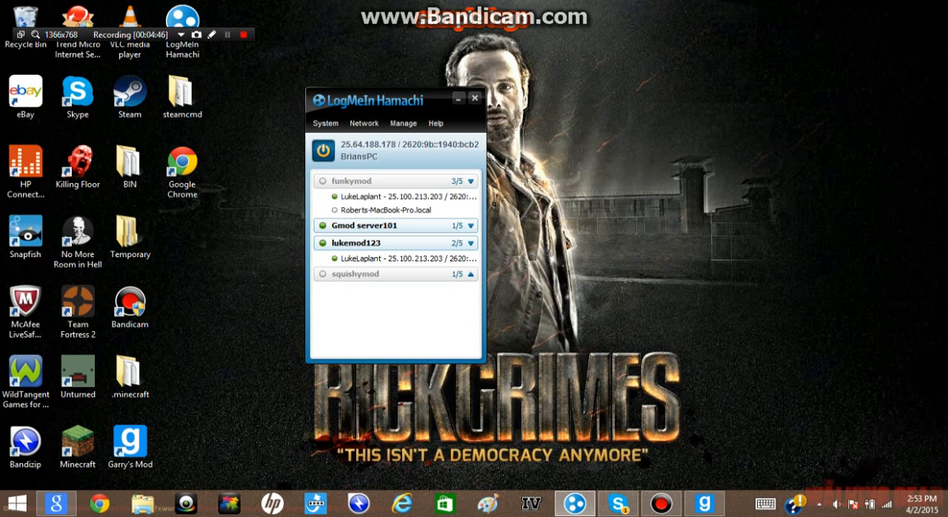
mouse_move(370, 225)
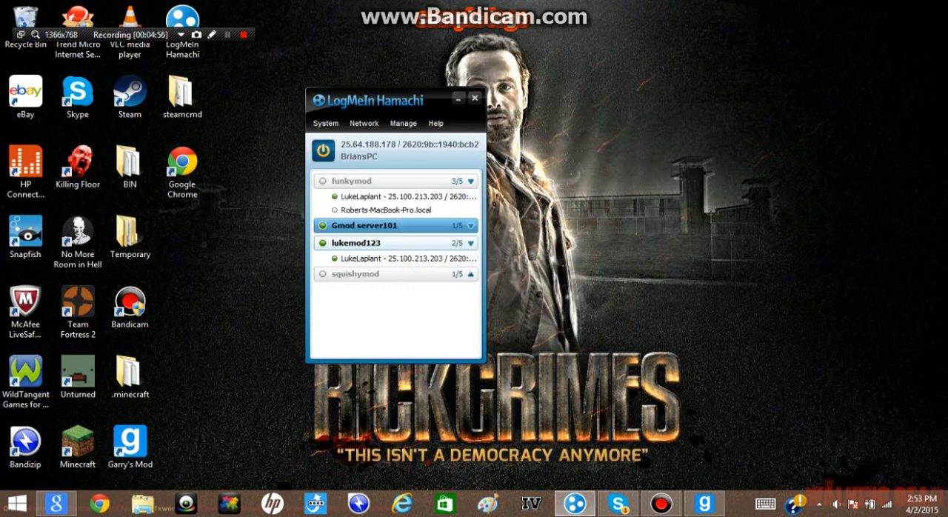
mouse_move(385, 209)
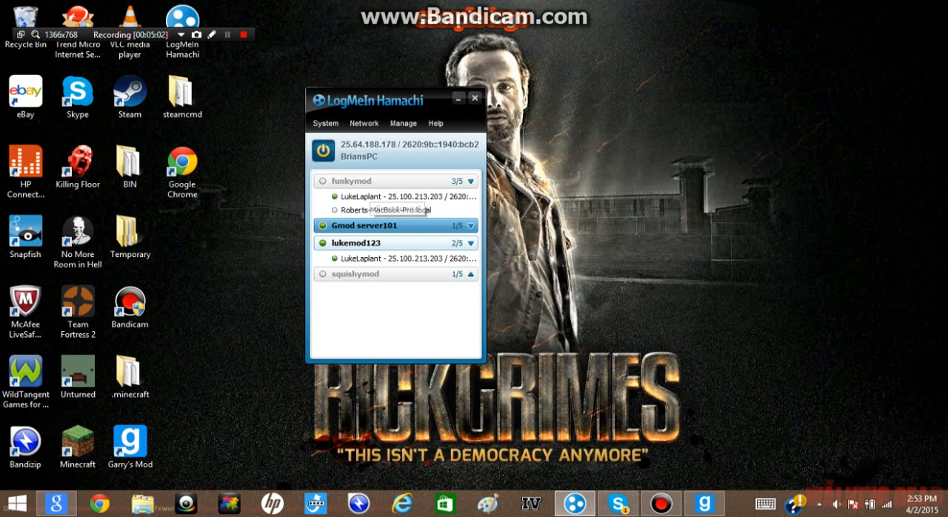
mouse_move(363, 225)
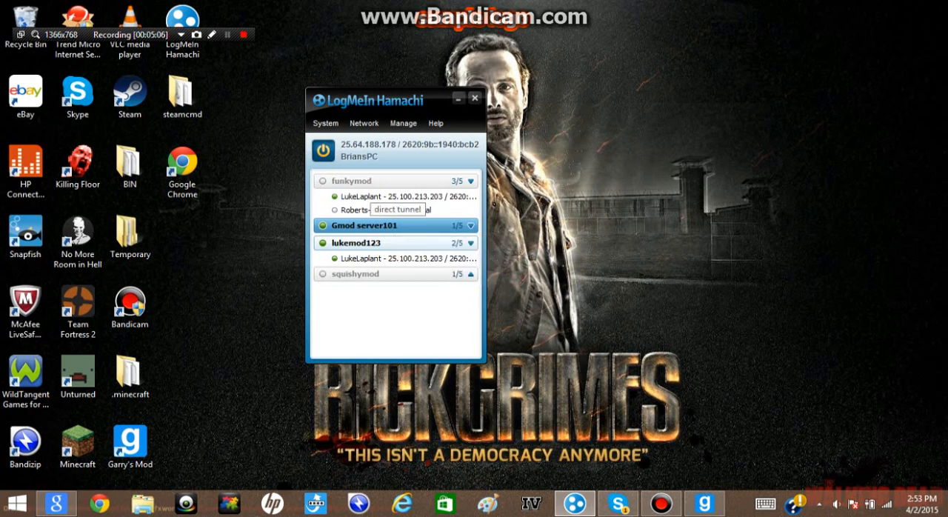
Look up a funkymod peer's address in Hamachi, then return to Garry's Mod.
right_click(378, 197)
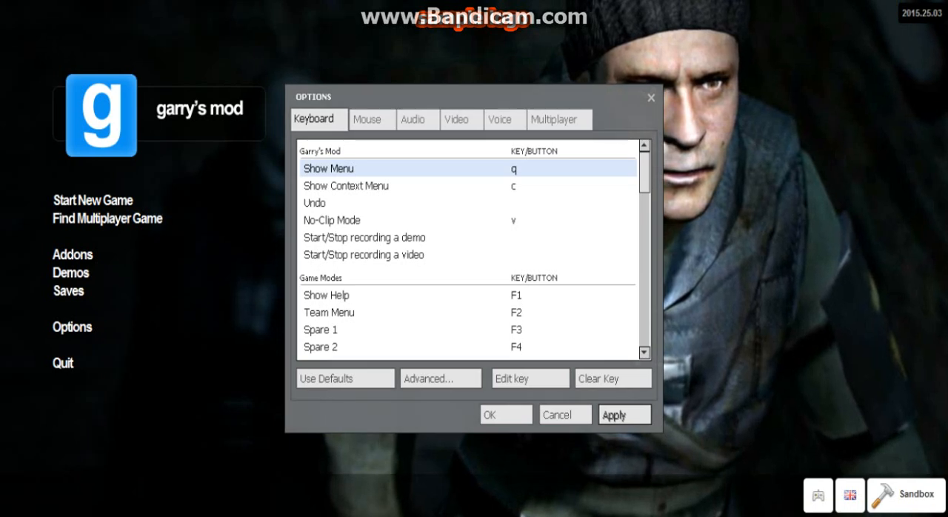
Close Garry's Mod Options and dismiss the McAfee unknown-device alert.
left_click(651, 98)
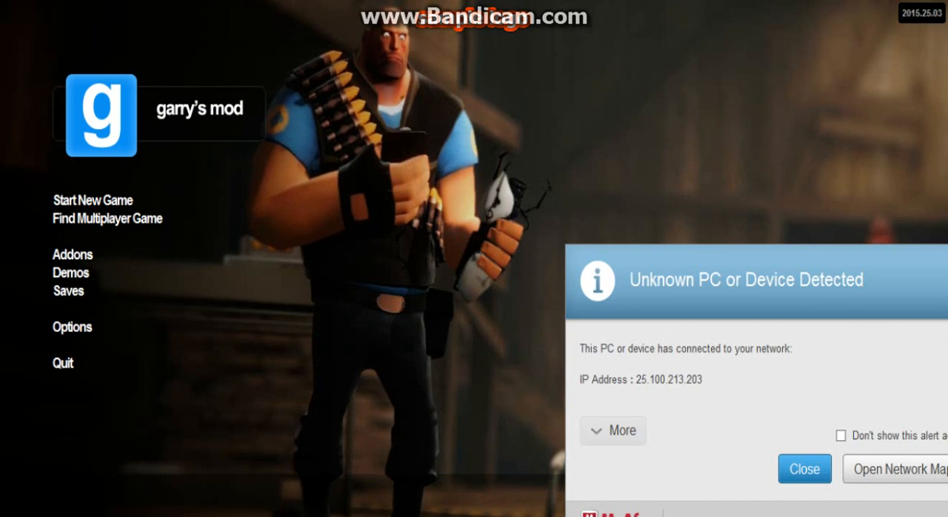
left_click(805, 469)
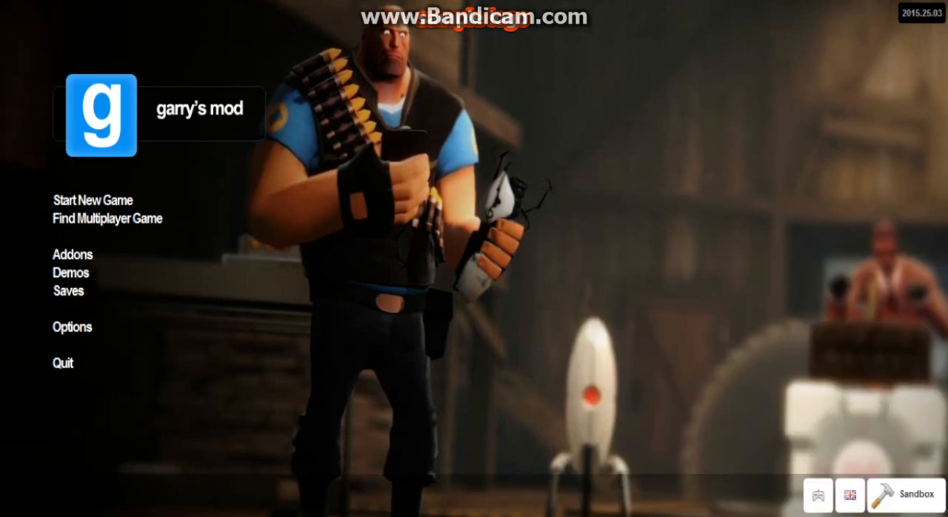